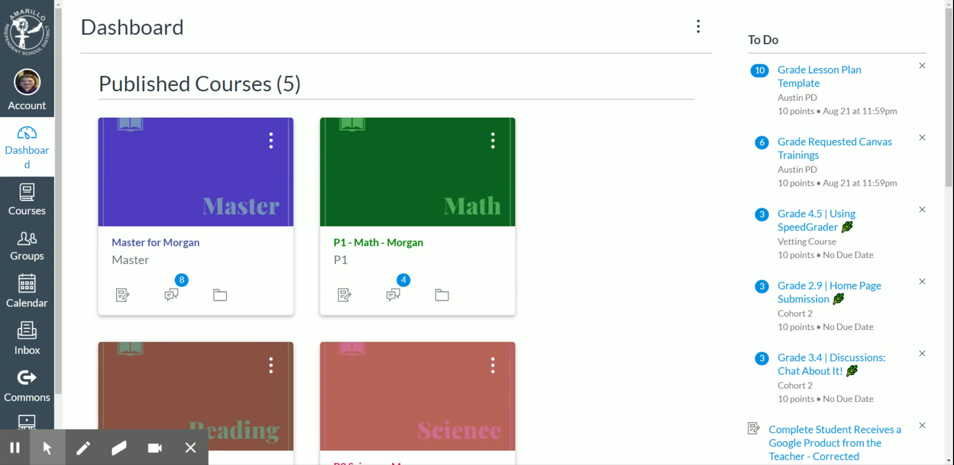
pyautogui.moveTo(644, 202)
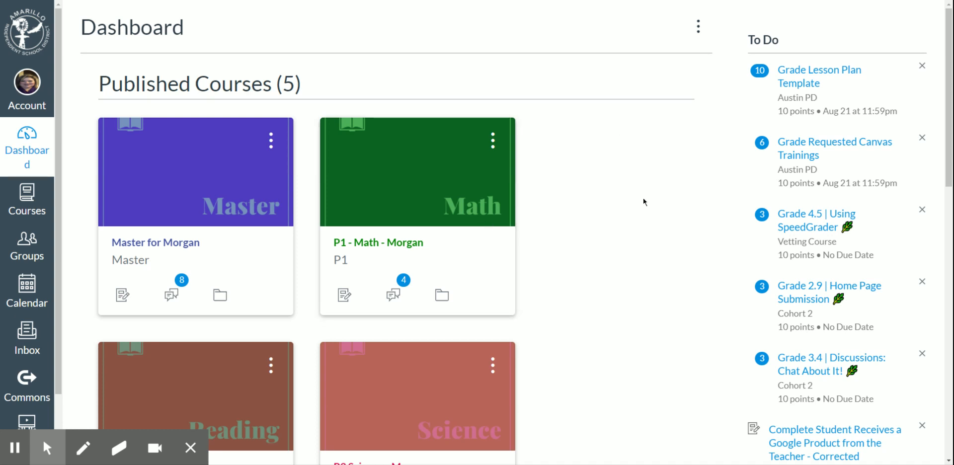
pyautogui.moveTo(377, 242)
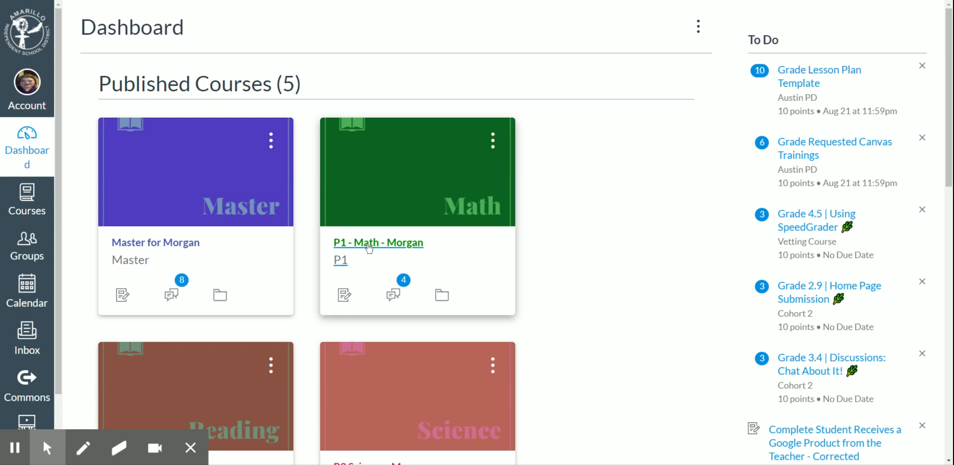
pyautogui.moveTo(361, 257)
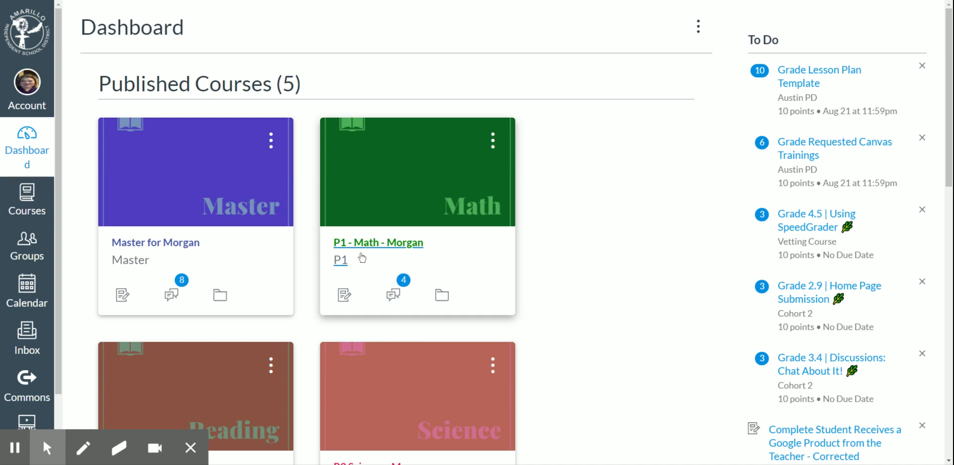
pyautogui.moveTo(361, 256)
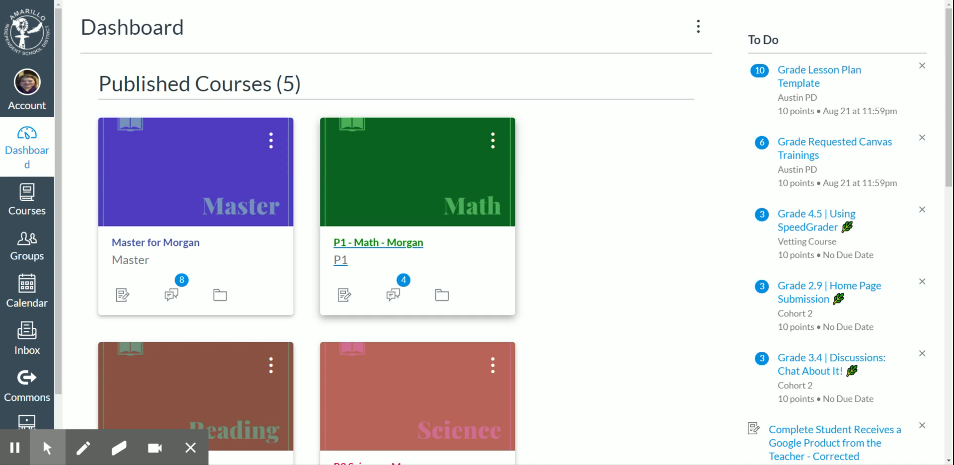
pyautogui.moveTo(397, 251)
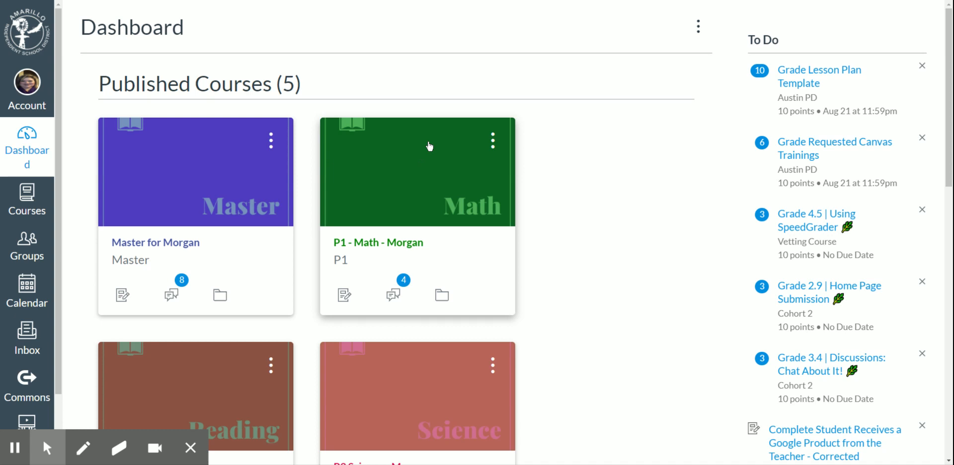
pyautogui.moveTo(444, 163)
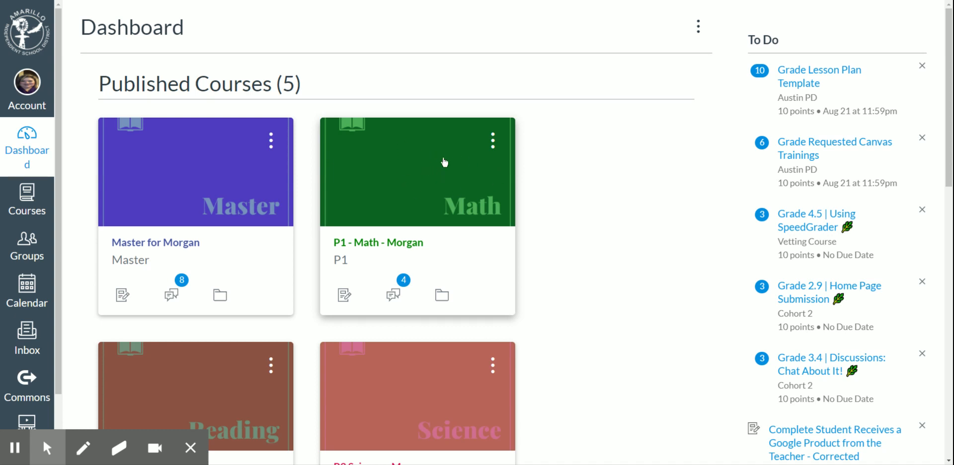
pyautogui.moveTo(444, 163)
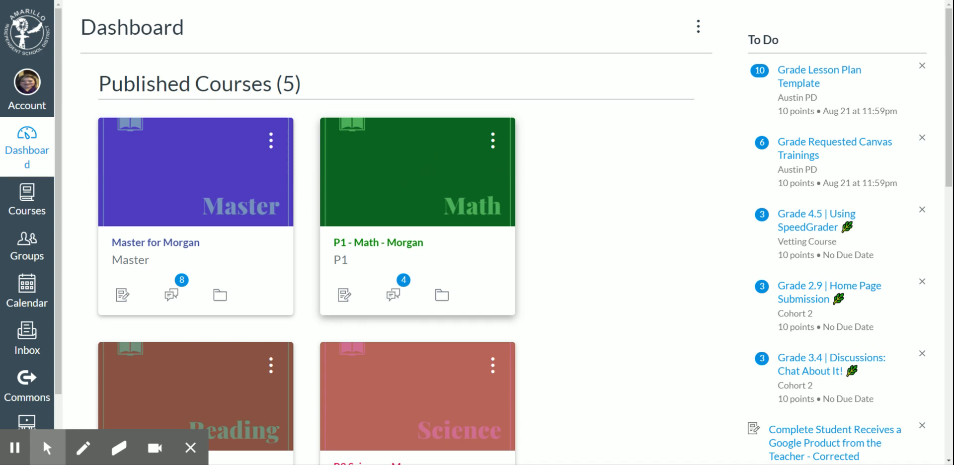
# Give the green P1 - Math - Morgan dashboard card the nickname '1A Math'.
pyautogui.click(492, 139)
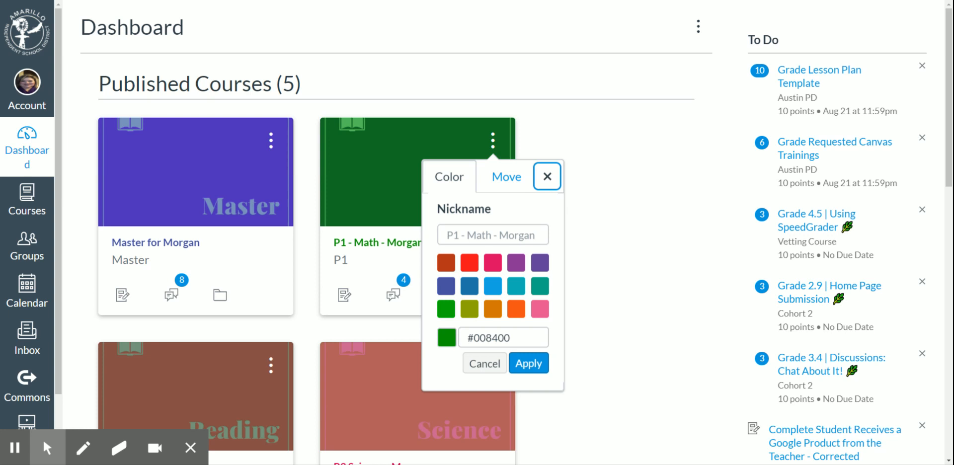
pyautogui.click(492, 234)
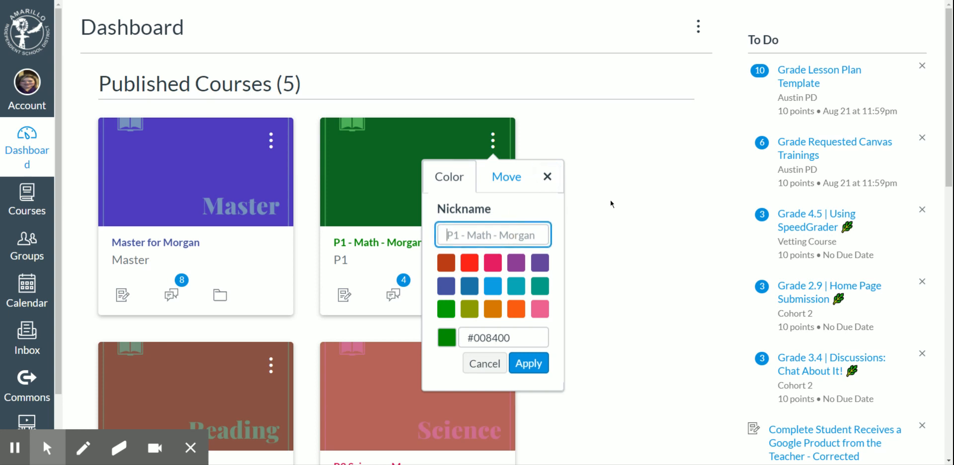
pyautogui.write('1A')
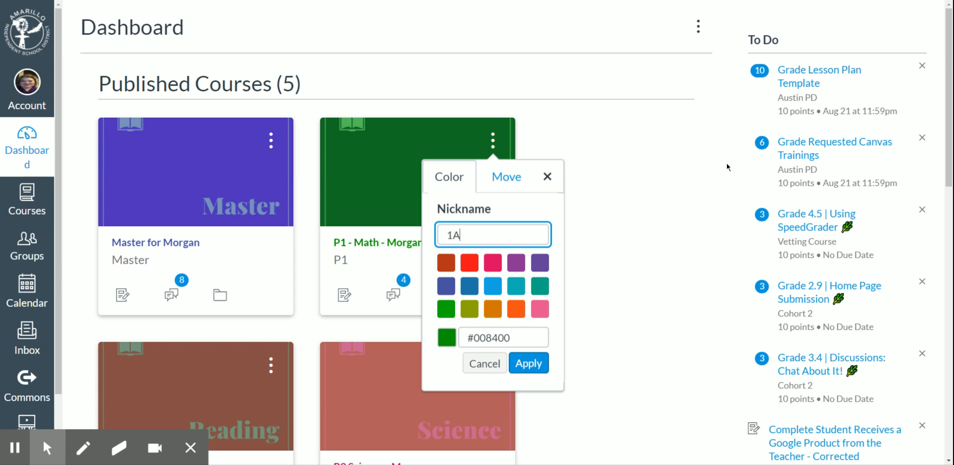
pyautogui.write('Math')
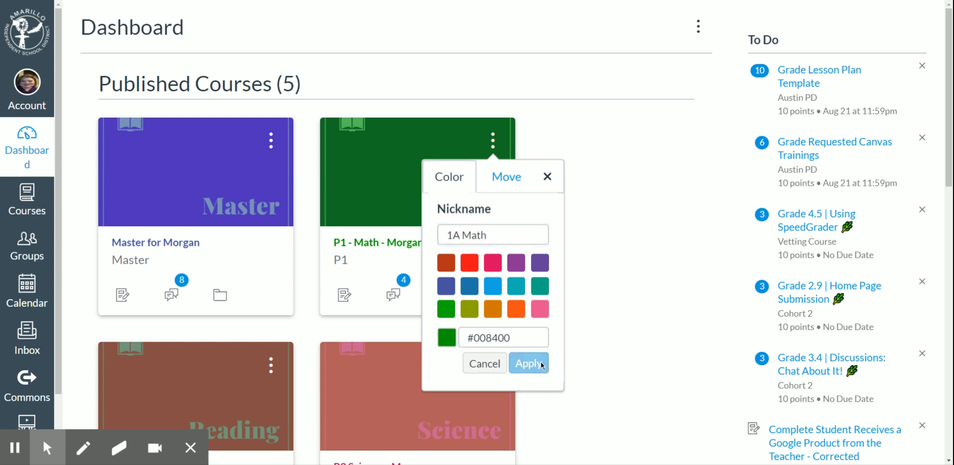
pyautogui.click(526, 363)
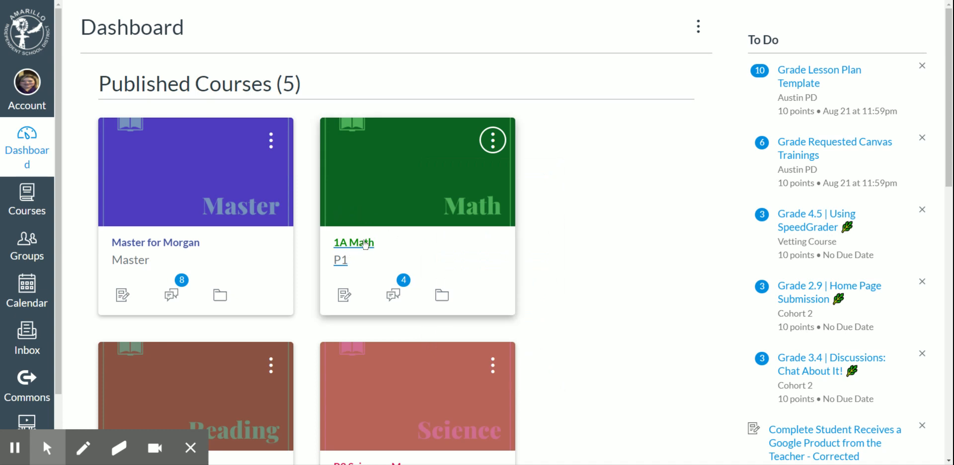
pyautogui.moveTo(367, 216)
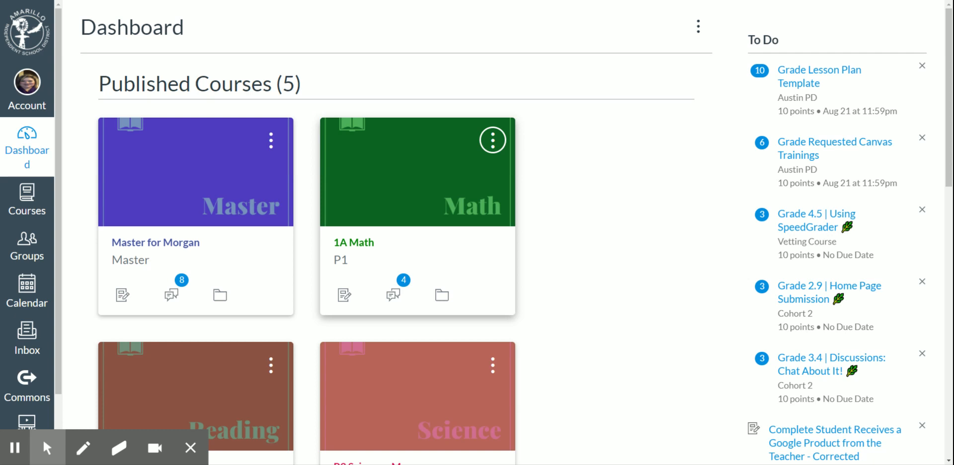
pyautogui.moveTo(376, 198)
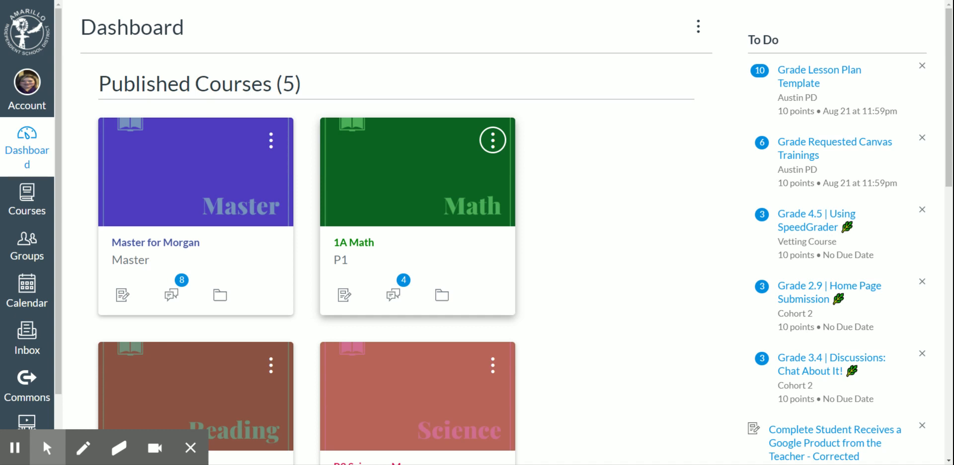
pyautogui.moveTo(290, 267)
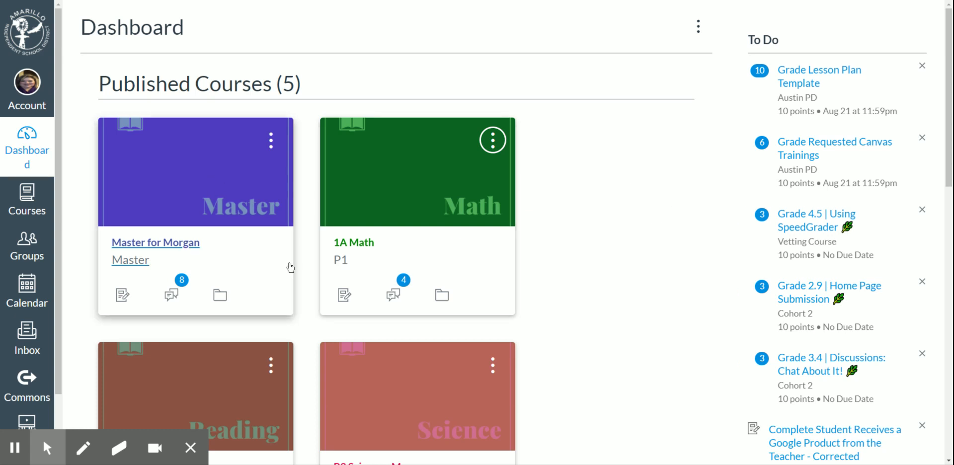
pyautogui.moveTo(534, 289)
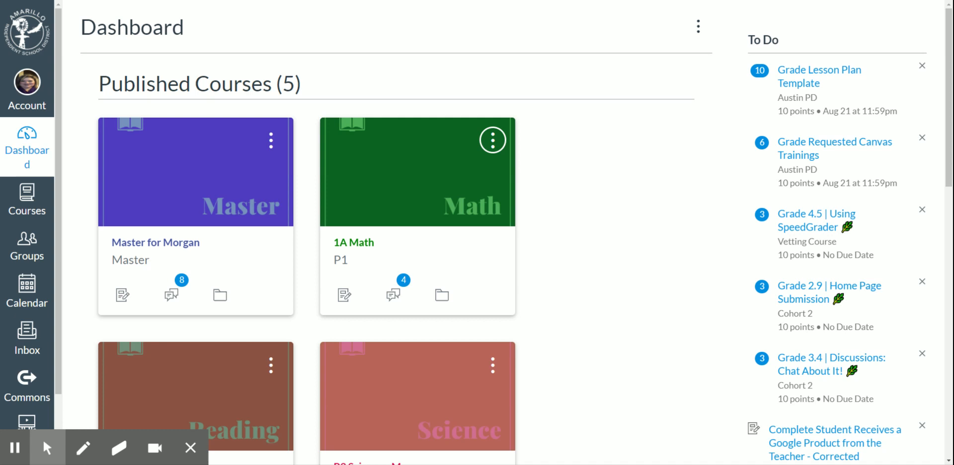
pyautogui.moveTo(429, 386)
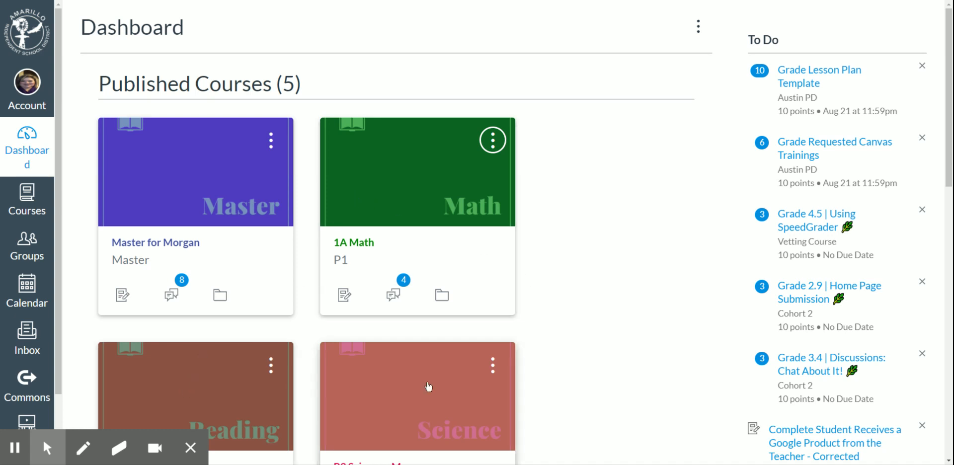
pyautogui.moveTo(620, 330)
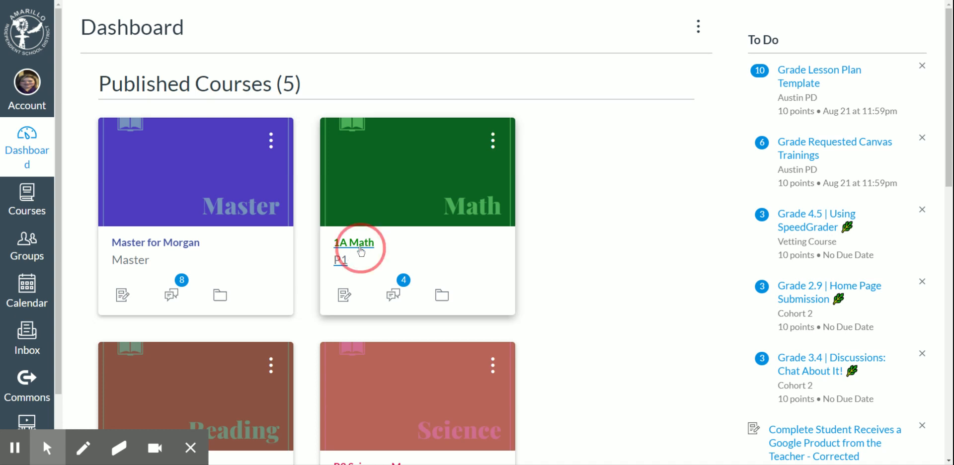
# Open the 1A Math course and go to its Import Existing Content page.
pyautogui.click(353, 243)
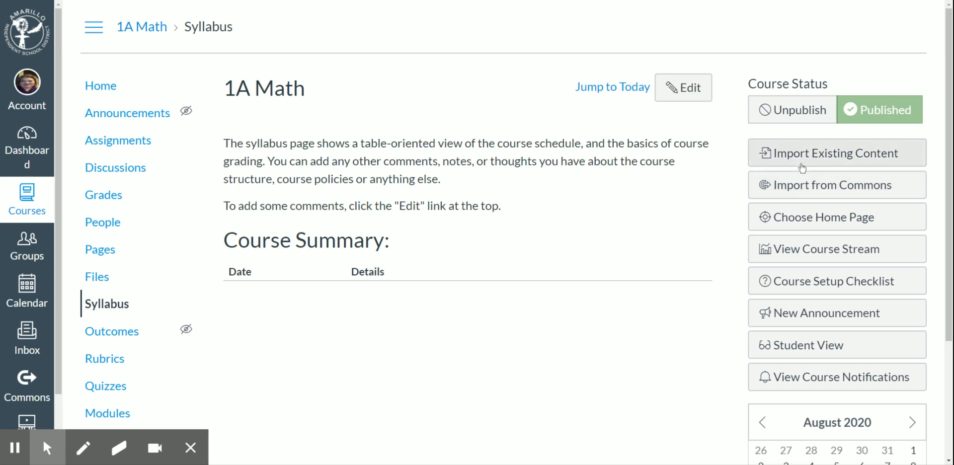
pyautogui.moveTo(802, 162)
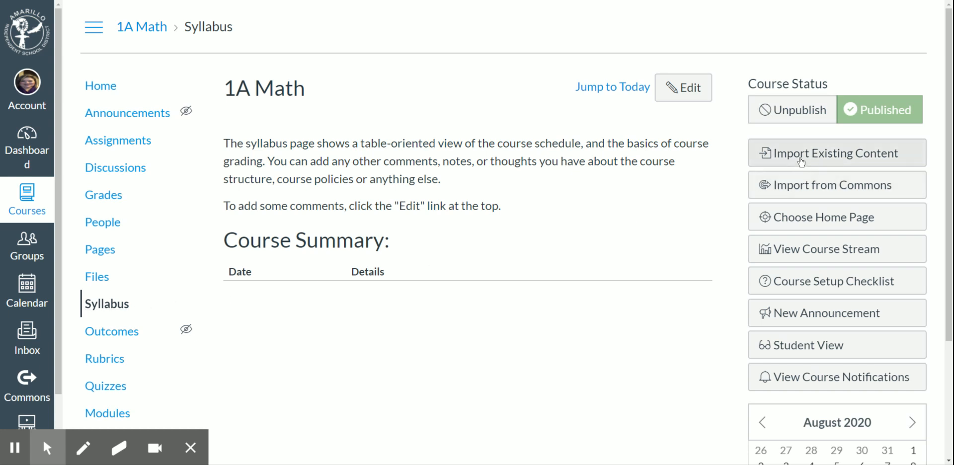
pyautogui.click(835, 153)
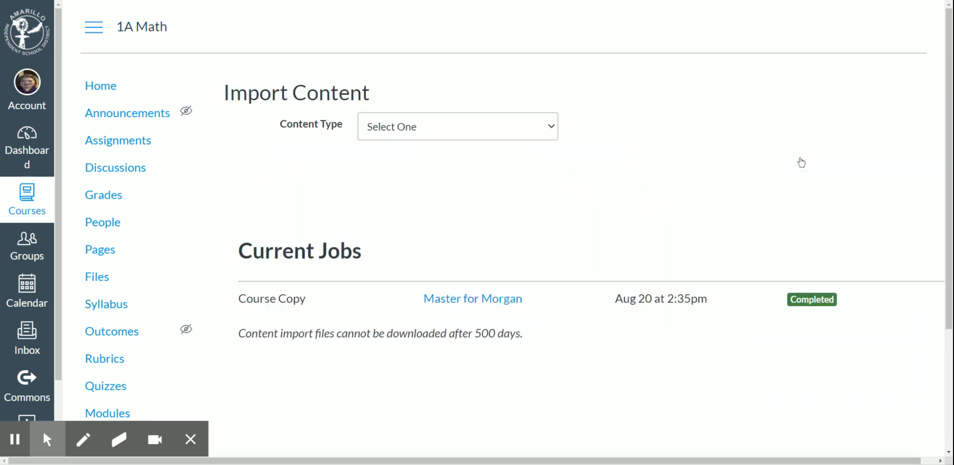
pyautogui.moveTo(437, 136)
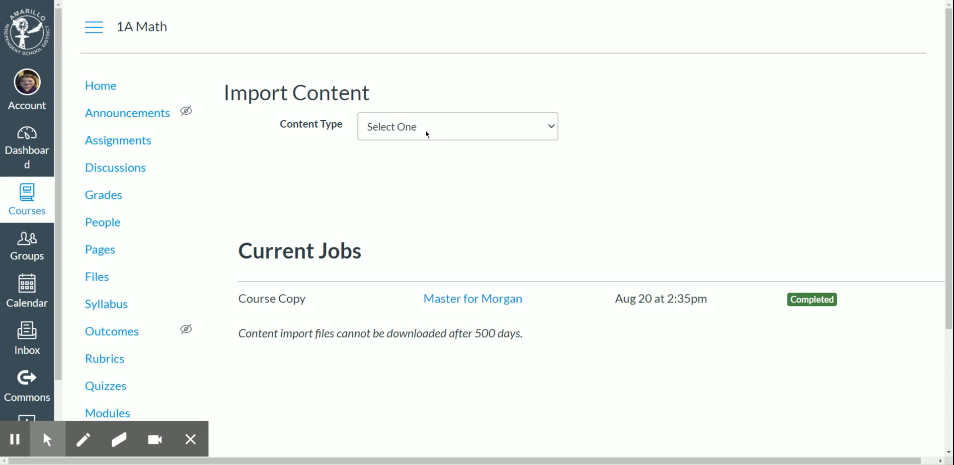
pyautogui.moveTo(419, 145)
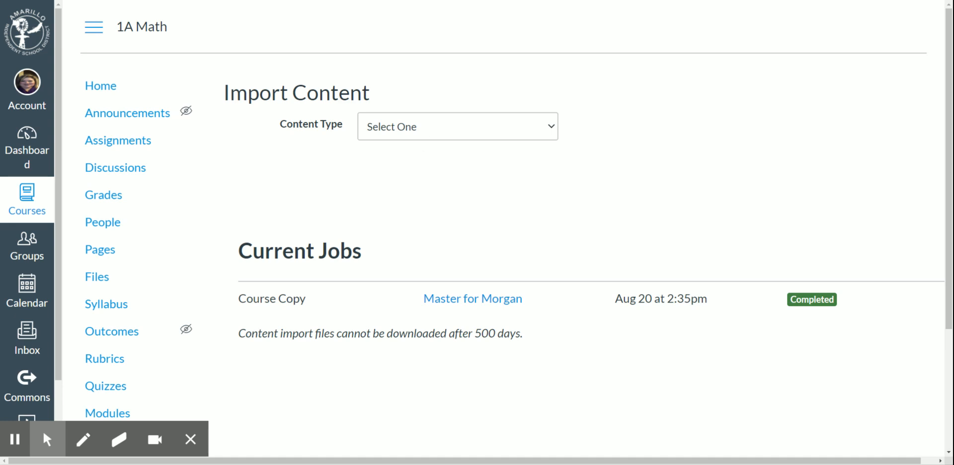
# Import from Master for Morgan via Copy a Canvas Course with Select specific content.
pyautogui.click(457, 126)
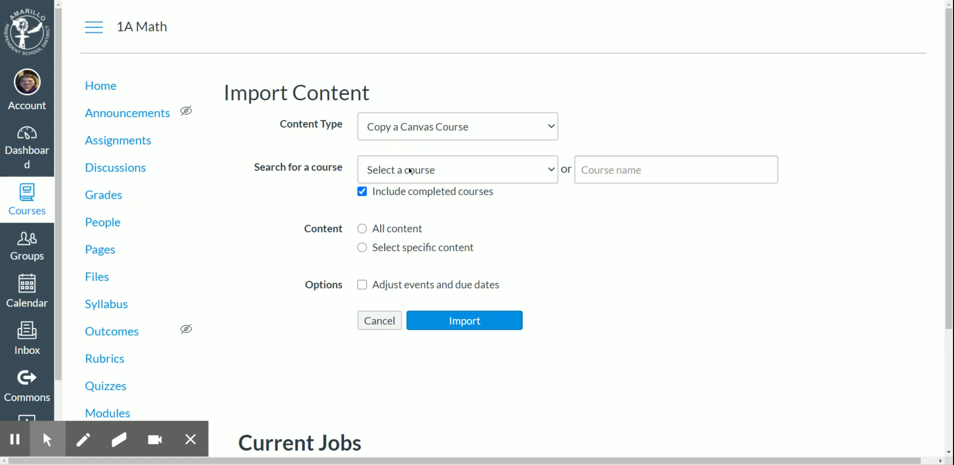
pyautogui.moveTo(406, 191)
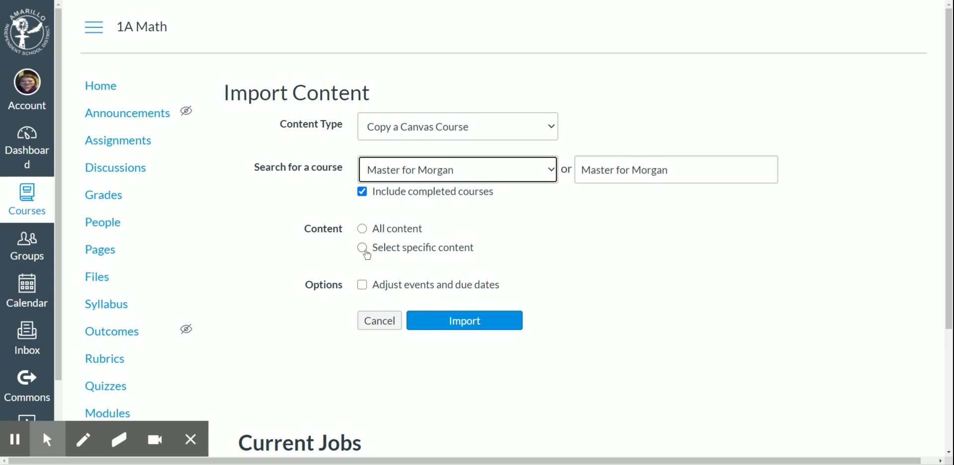
pyautogui.click(362, 247)
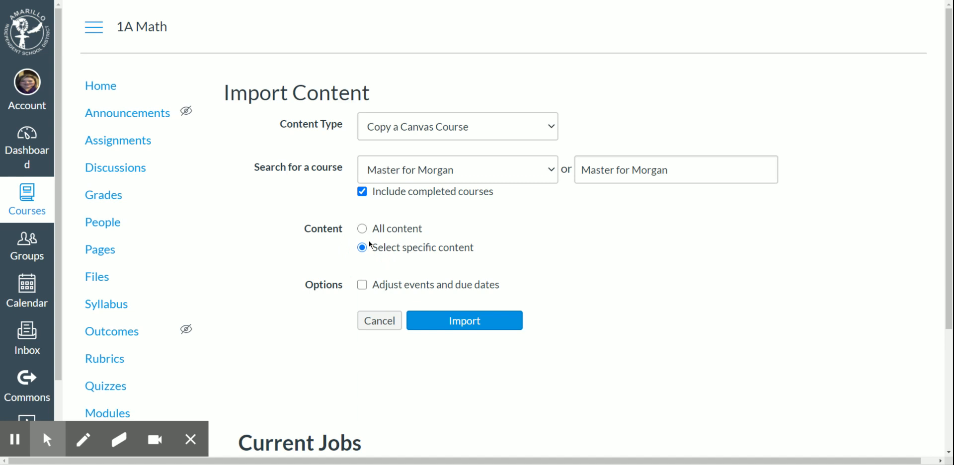
pyautogui.moveTo(402, 307)
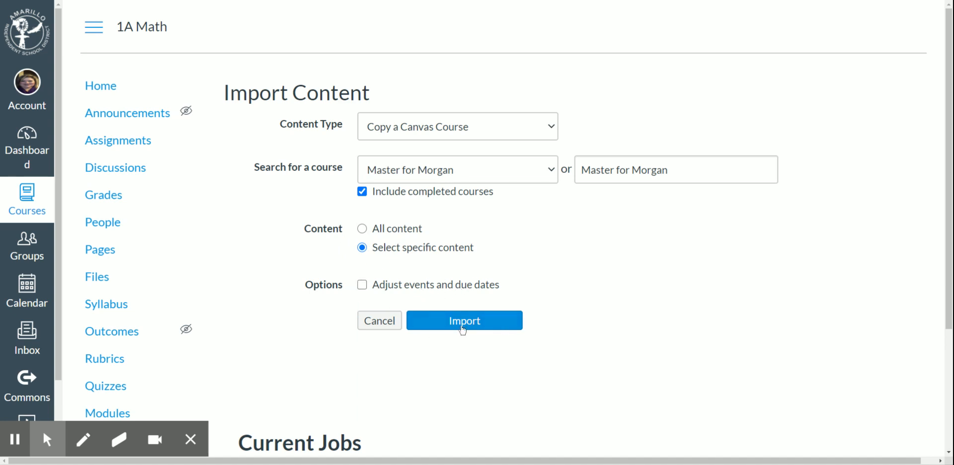
pyautogui.click(463, 320)
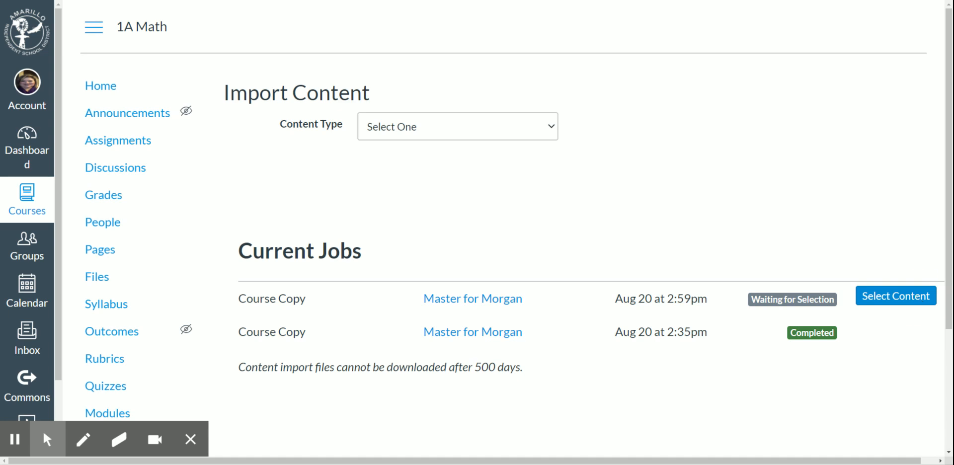
pyautogui.click(895, 295)
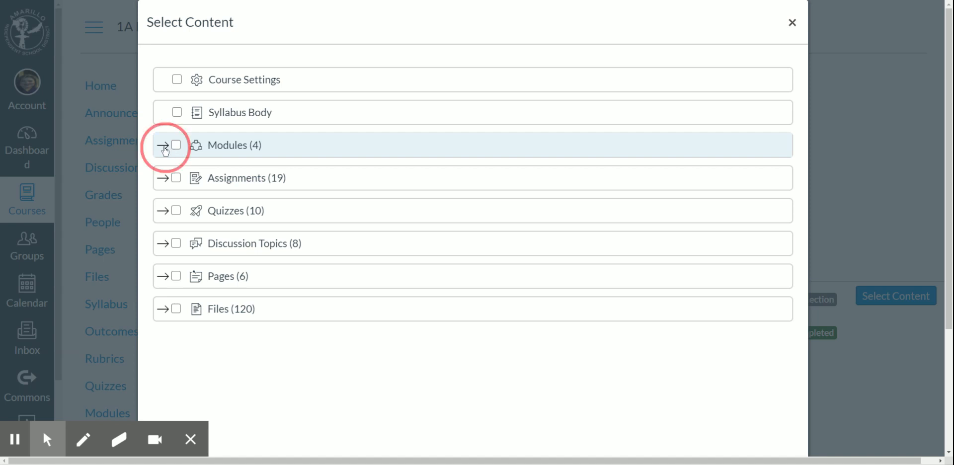
# Expand Modules and tick only the Mathematics module for the waiting copy.
pyautogui.click(163, 145)
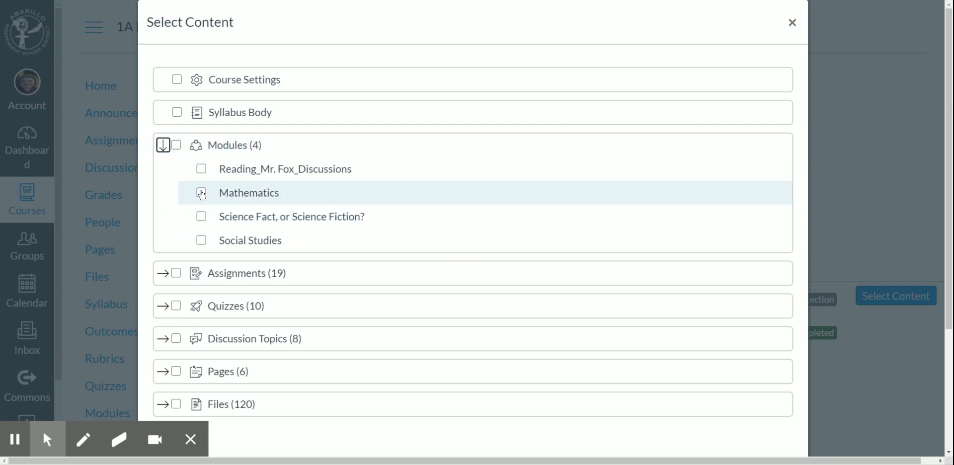
pyautogui.click(201, 192)
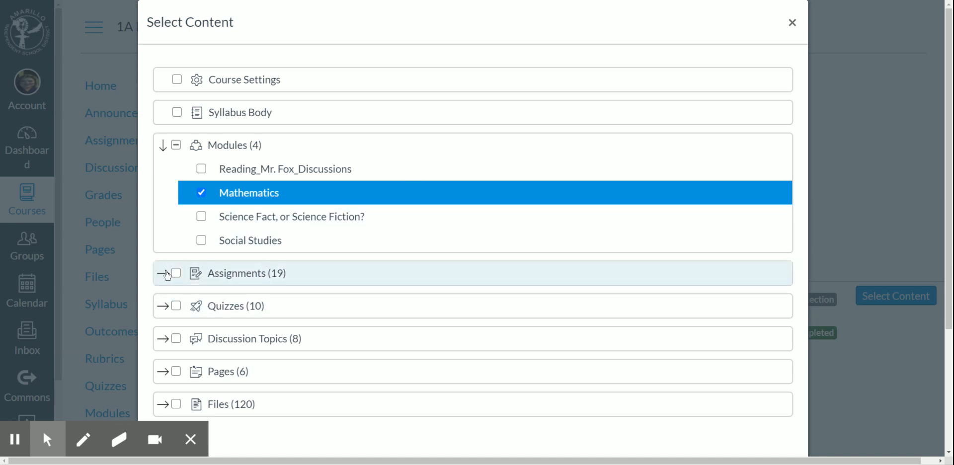
pyautogui.moveTo(176, 306)
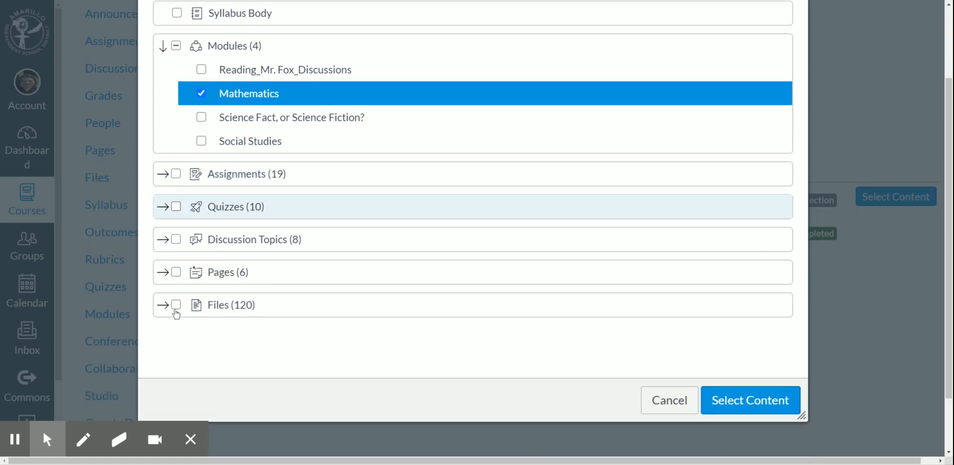
pyautogui.moveTo(300, 338)
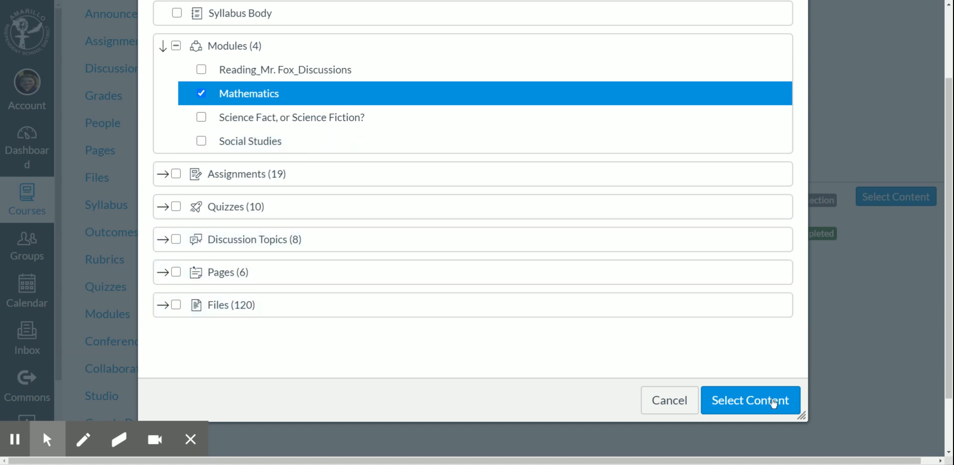
pyautogui.click(750, 400)
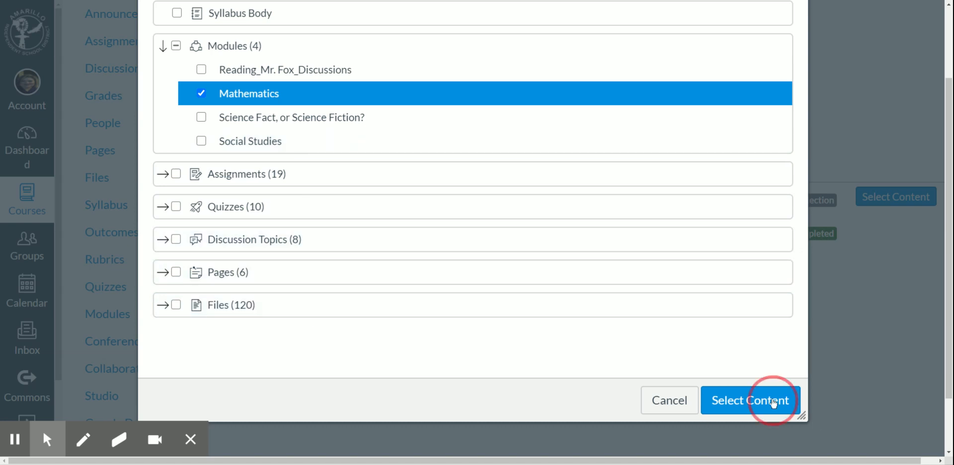
# Submit the Mathematics module selection and let the copy job complete.
pyautogui.click(748, 401)
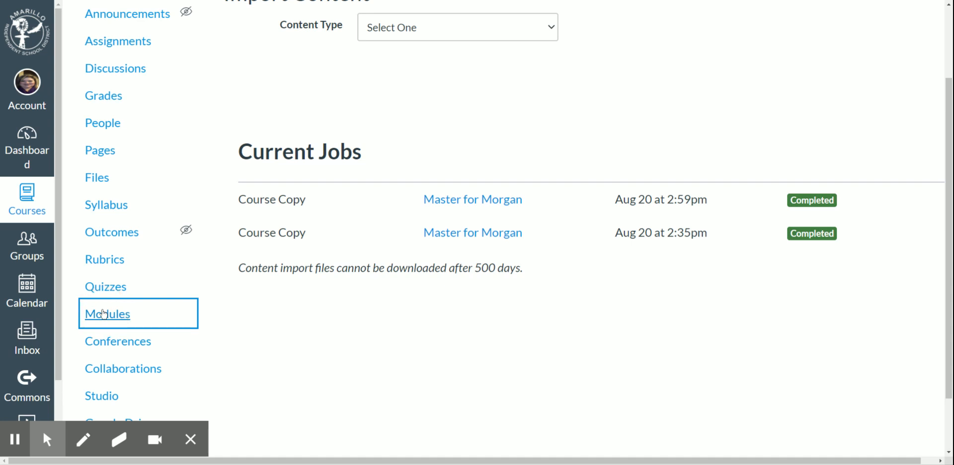
# View 1A Math's Modules page and scroll through the copied Mathematics module items.
pyautogui.click(108, 314)
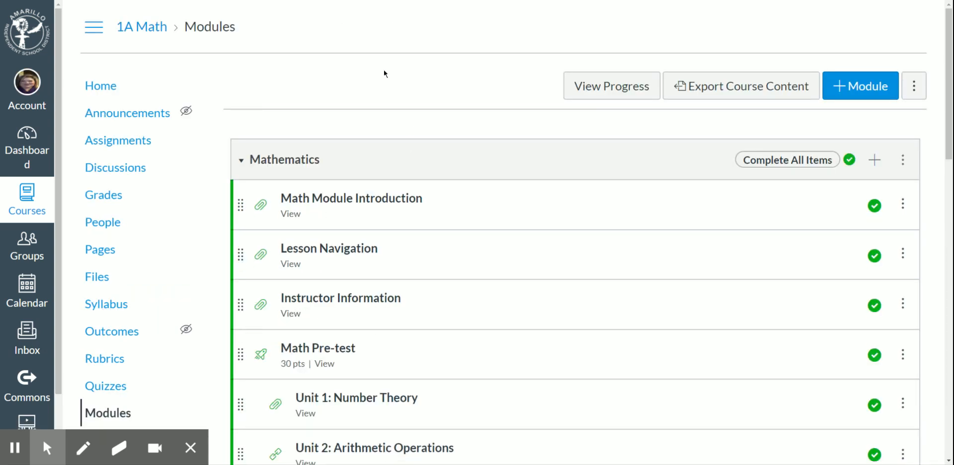
pyautogui.scroll(-3)
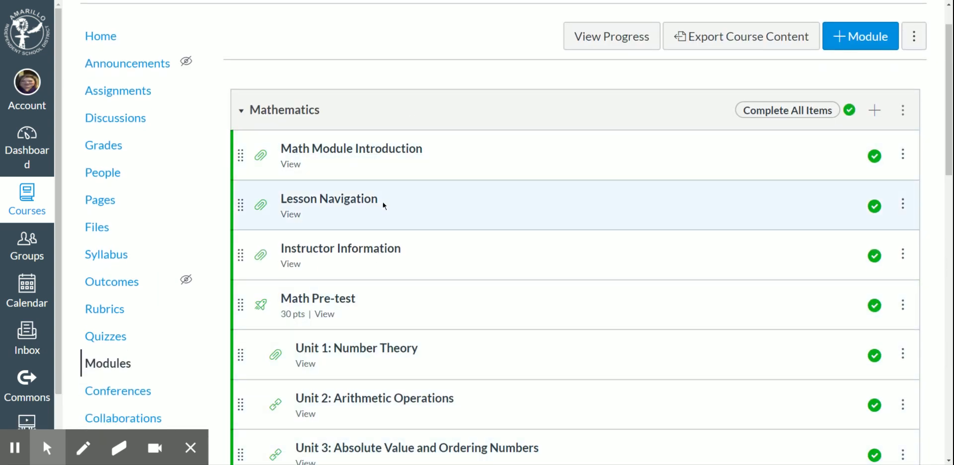
pyautogui.scroll(-3)
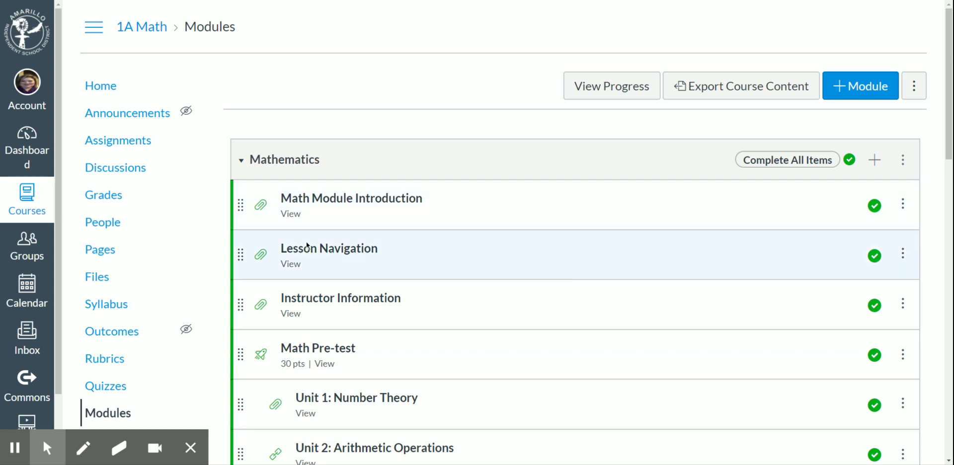
pyautogui.moveTo(357, 225)
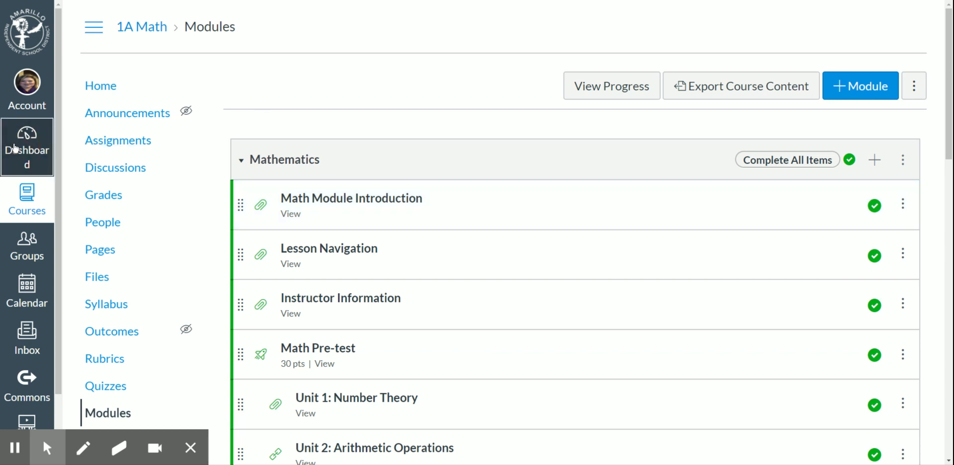
# Return to the dashboard and open P2 Reading - Morgan's Import Existing Content page.
pyautogui.click(26, 146)
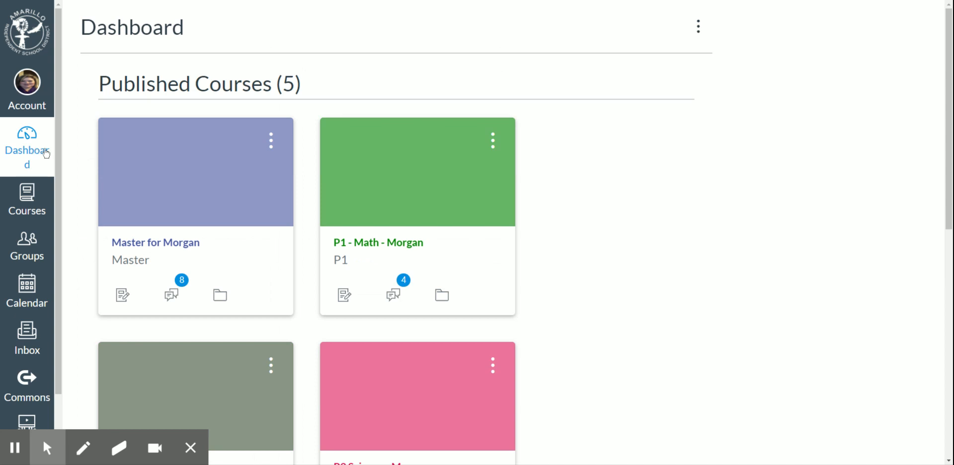
pyautogui.scroll(-3)
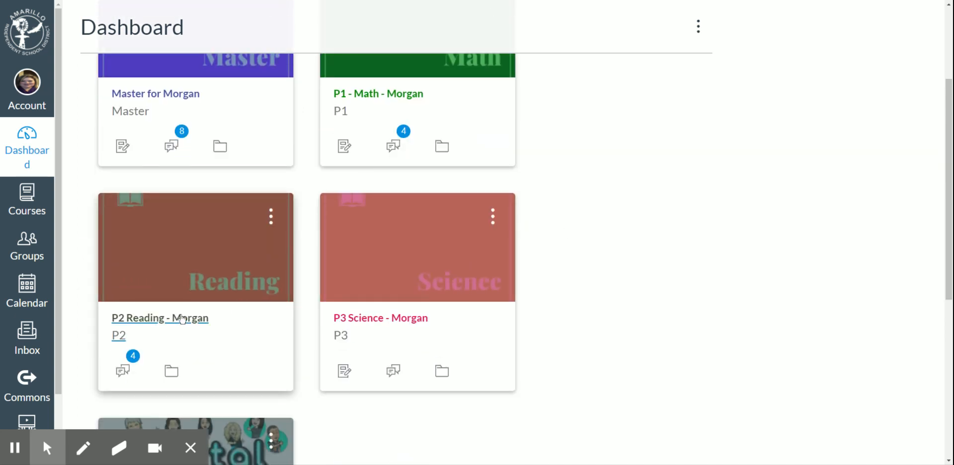
pyautogui.click(159, 318)
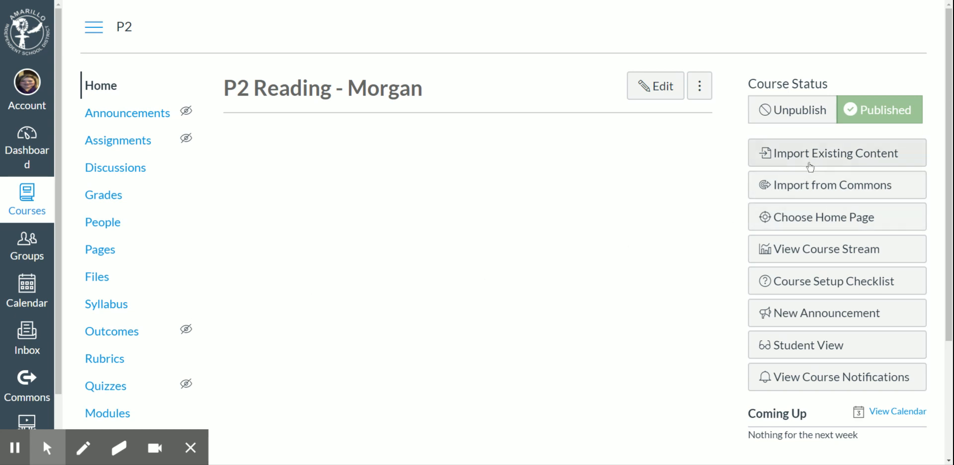
pyautogui.click(832, 153)
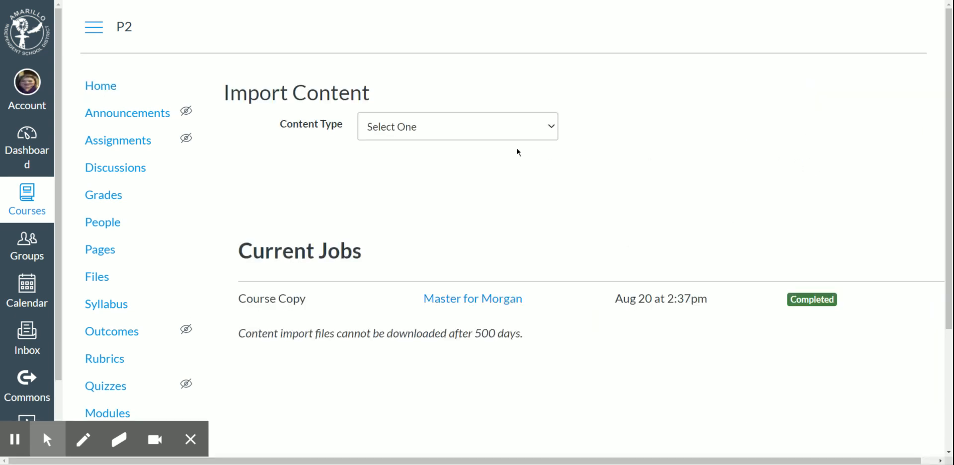
pyautogui.moveTo(475, 146)
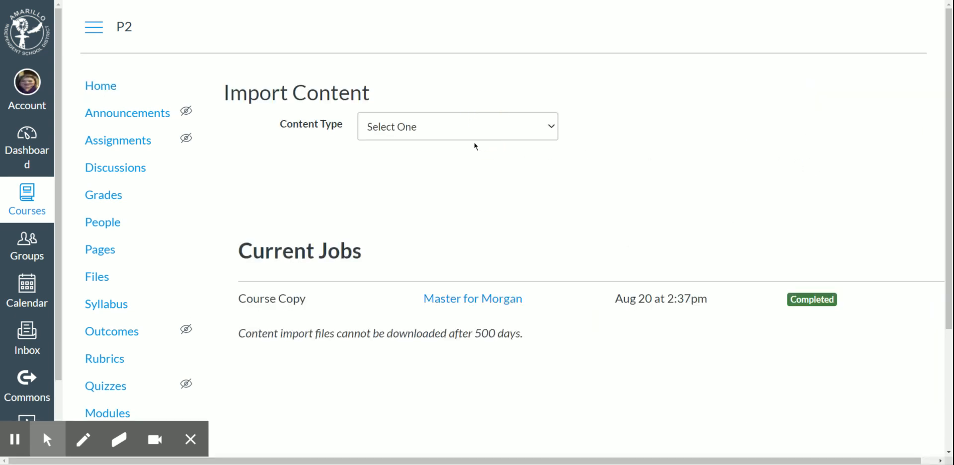
# Start a Copy a Canvas Course import from Master for Morgan with specific content.
pyautogui.click(457, 127)
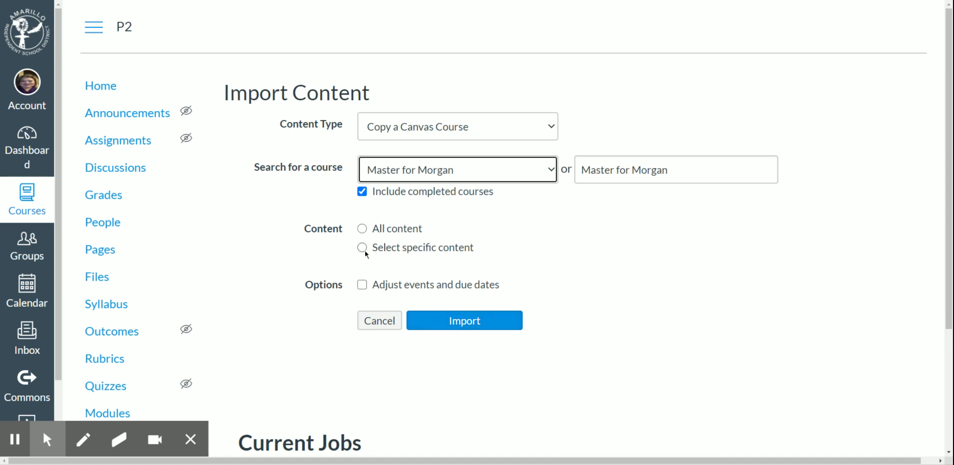
pyautogui.click(362, 248)
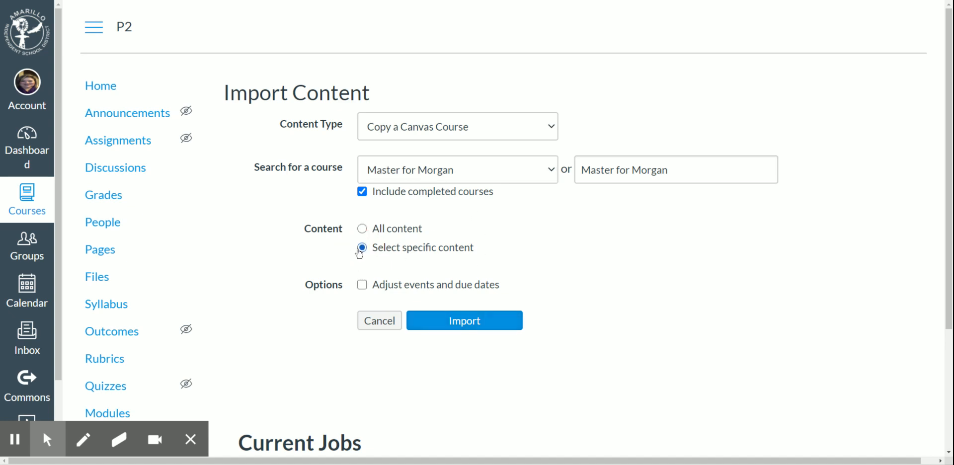
pyautogui.click(464, 319)
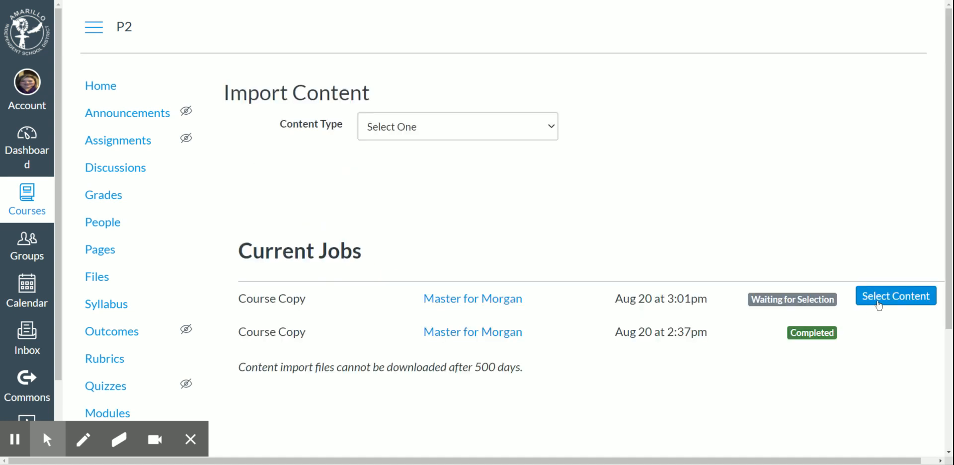
# Select only the Reading_Mr. Fox_Discussions module and submit the copy.
pyautogui.click(895, 295)
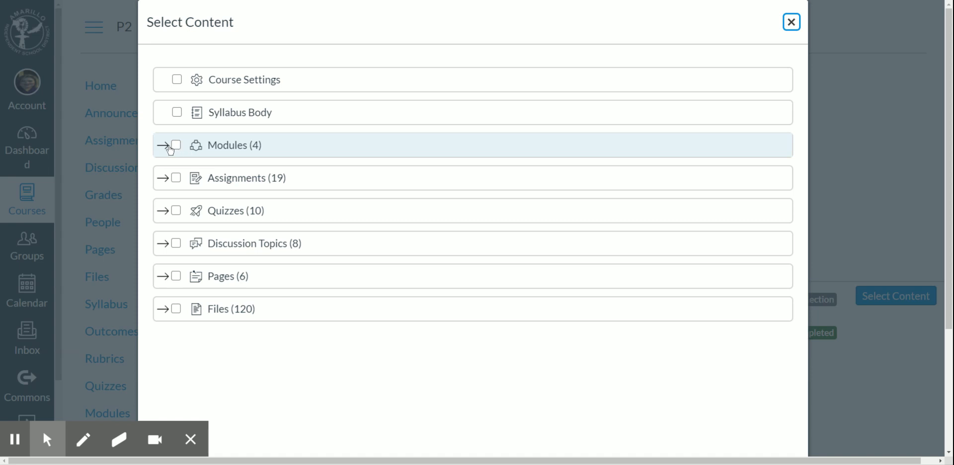
pyautogui.click(163, 145)
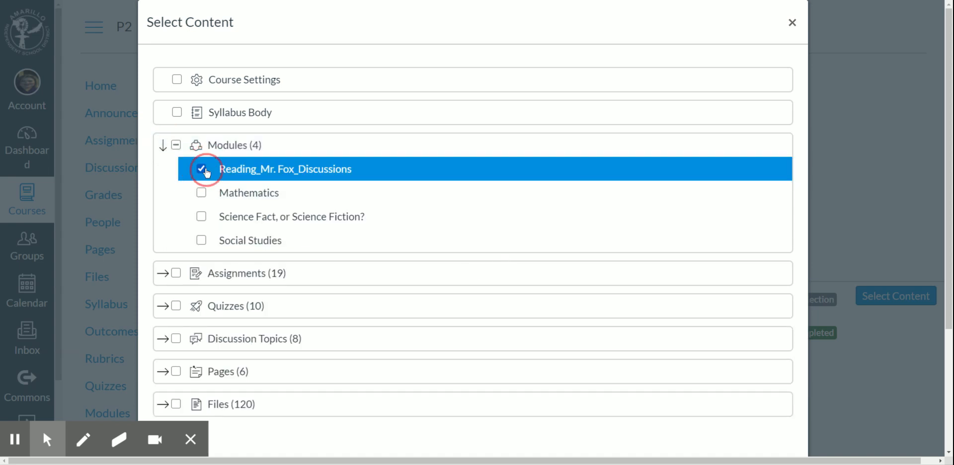
pyautogui.scroll(-3)
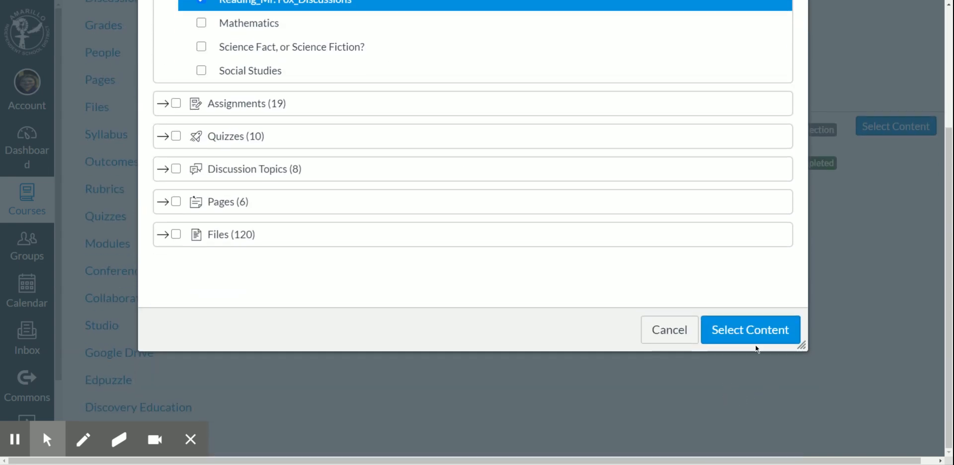
pyautogui.click(750, 329)
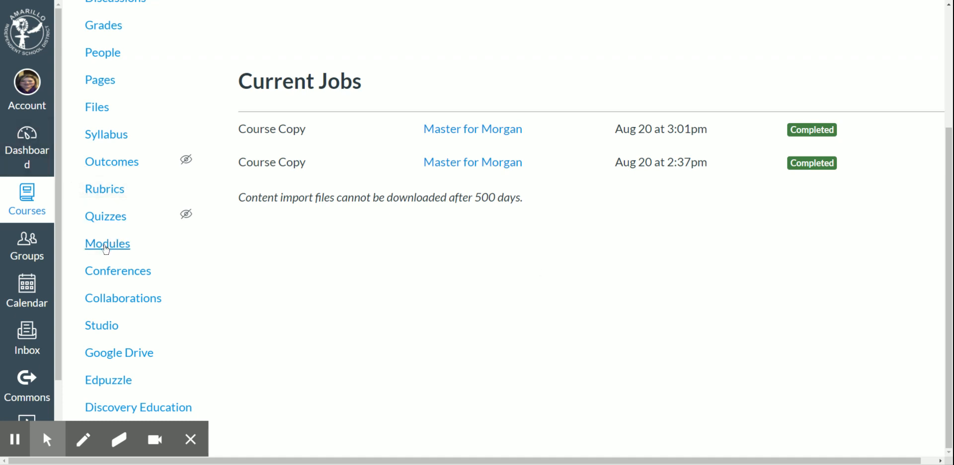
# View P2's Modules page with the six-item Reading_Mr. Fox_Discussions module.
pyautogui.click(107, 243)
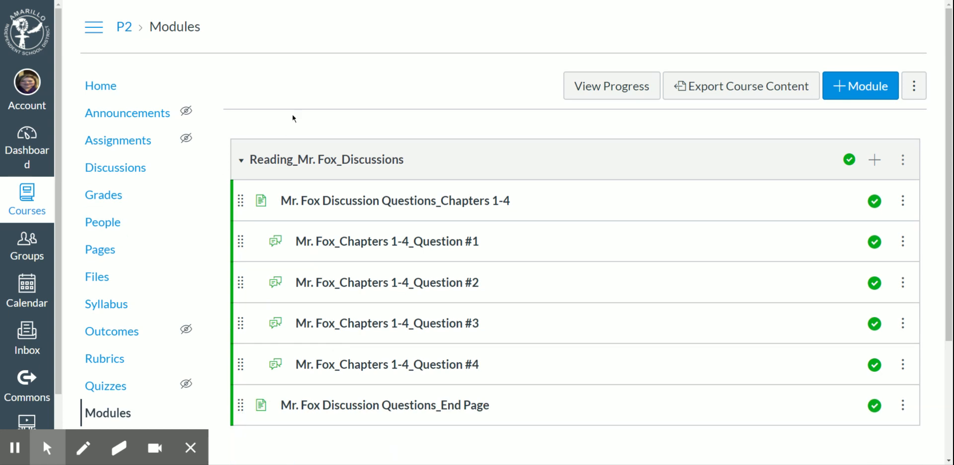
pyautogui.moveTo(350, 452)
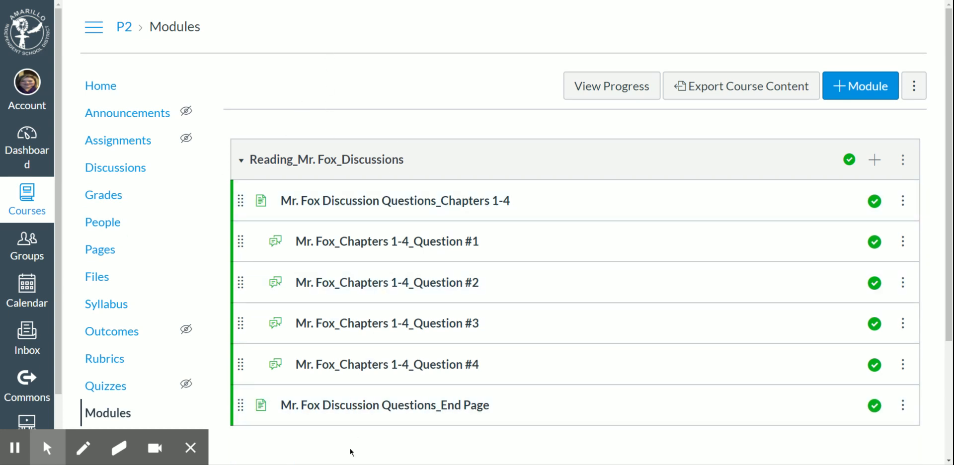